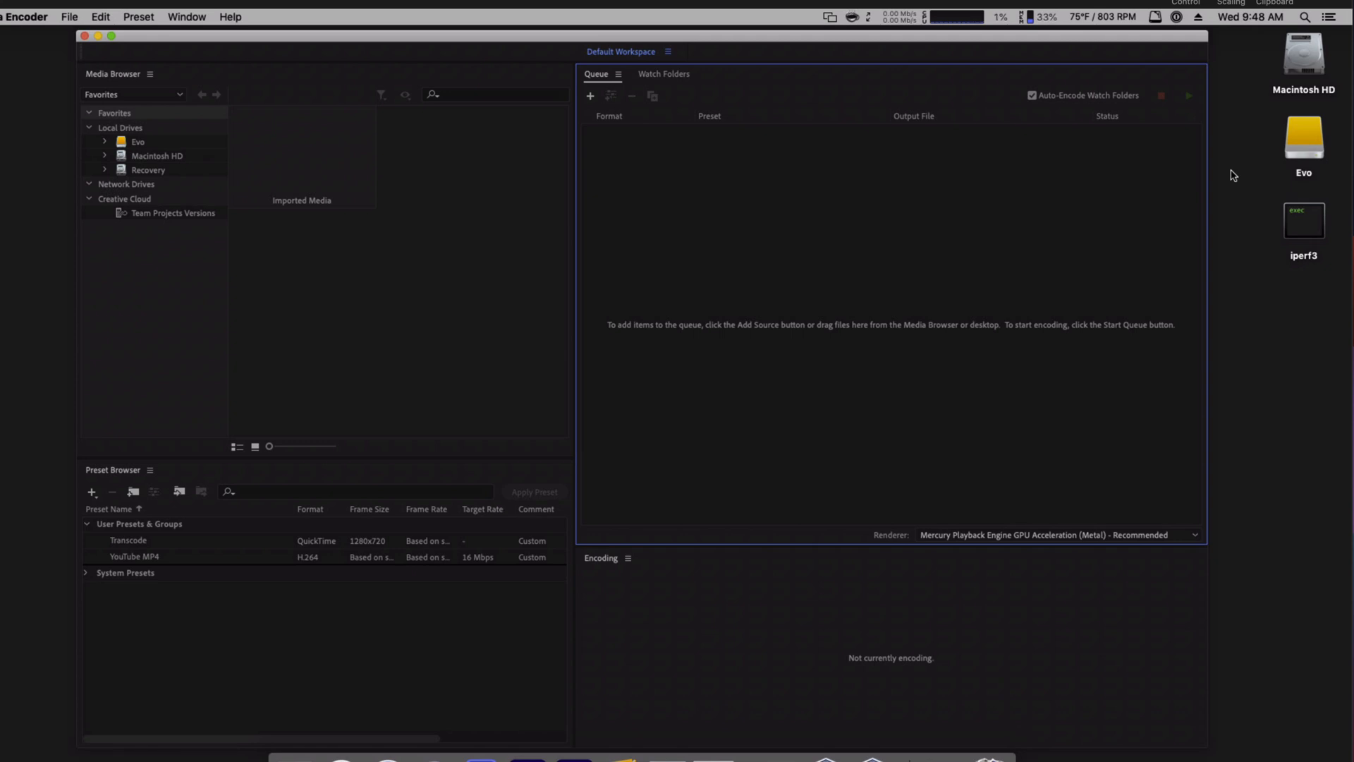
Step: Navigate from the Evo drive into Video Projects › Watch Folder, revealing Export and Transcode
left_click(1303, 138)
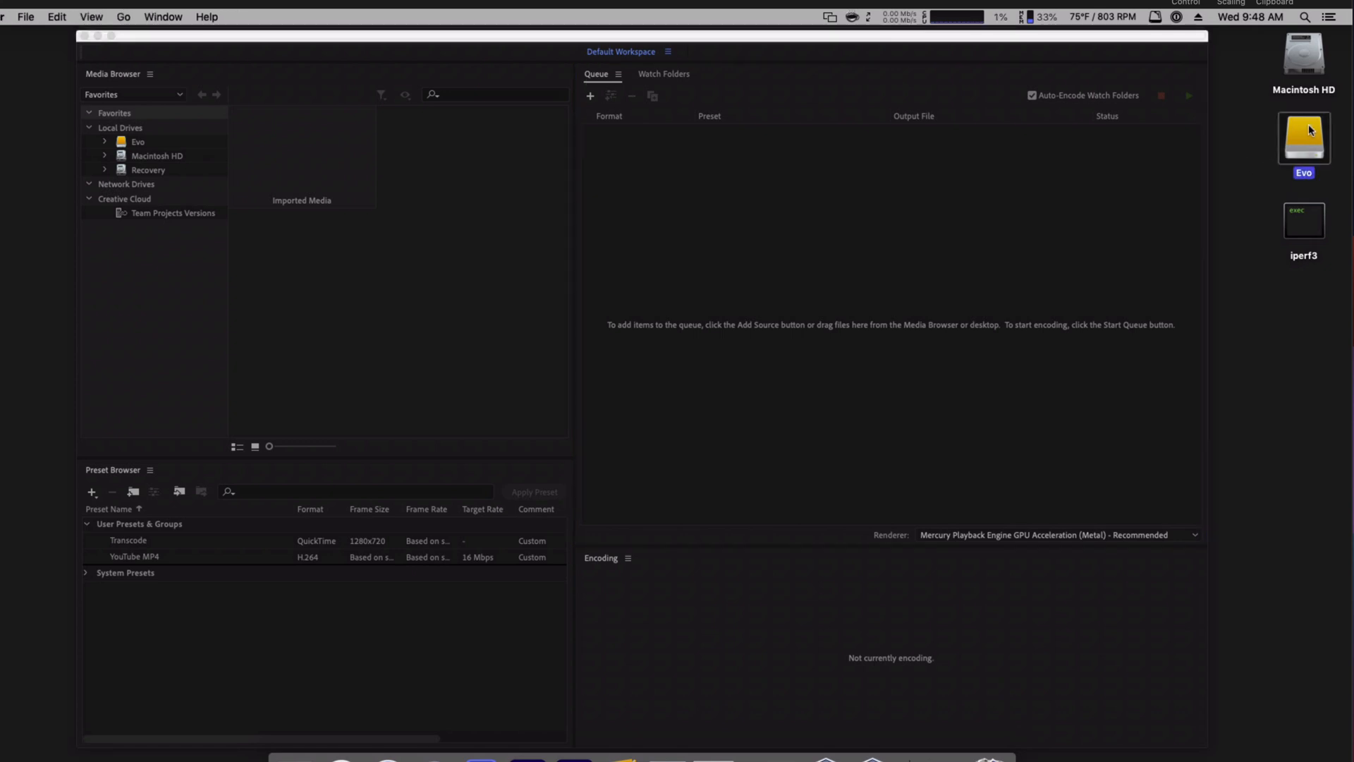
double_click(1304, 138)
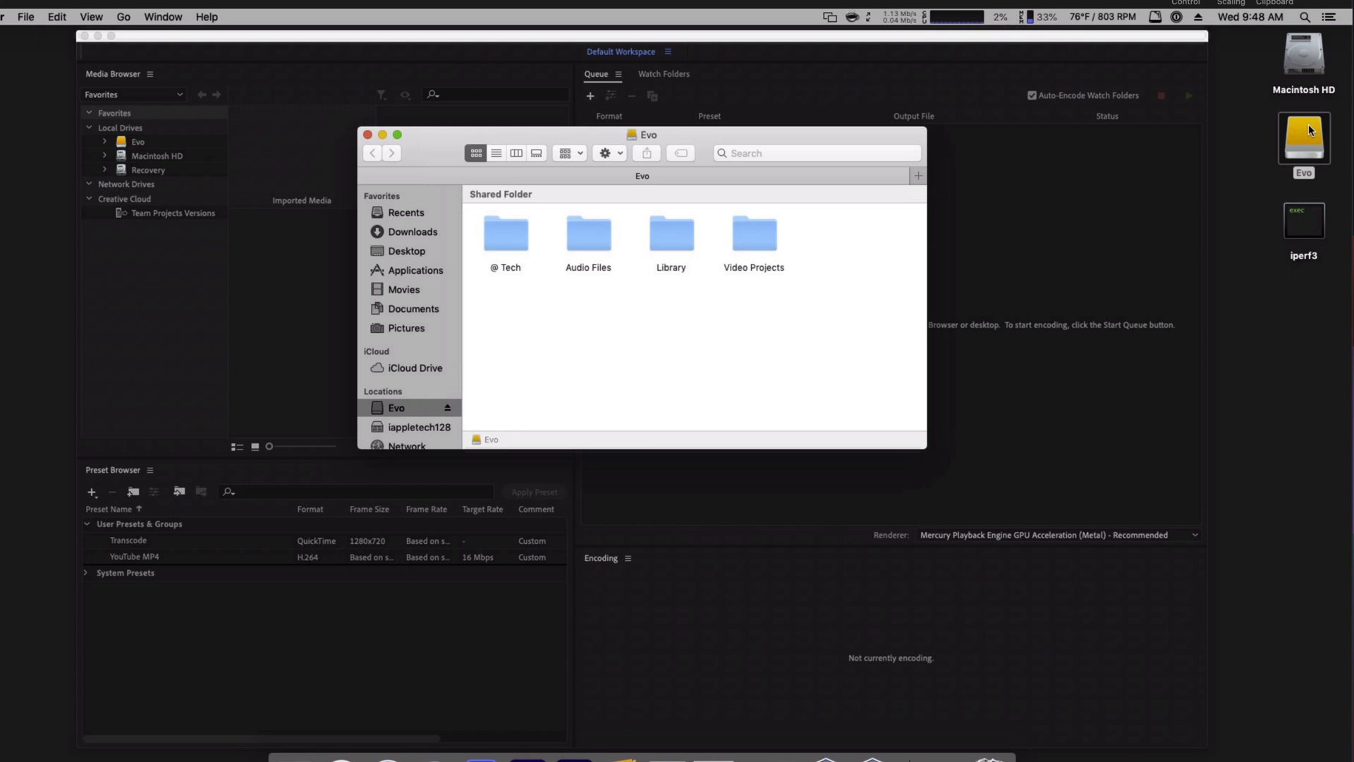
double_click(751, 232)
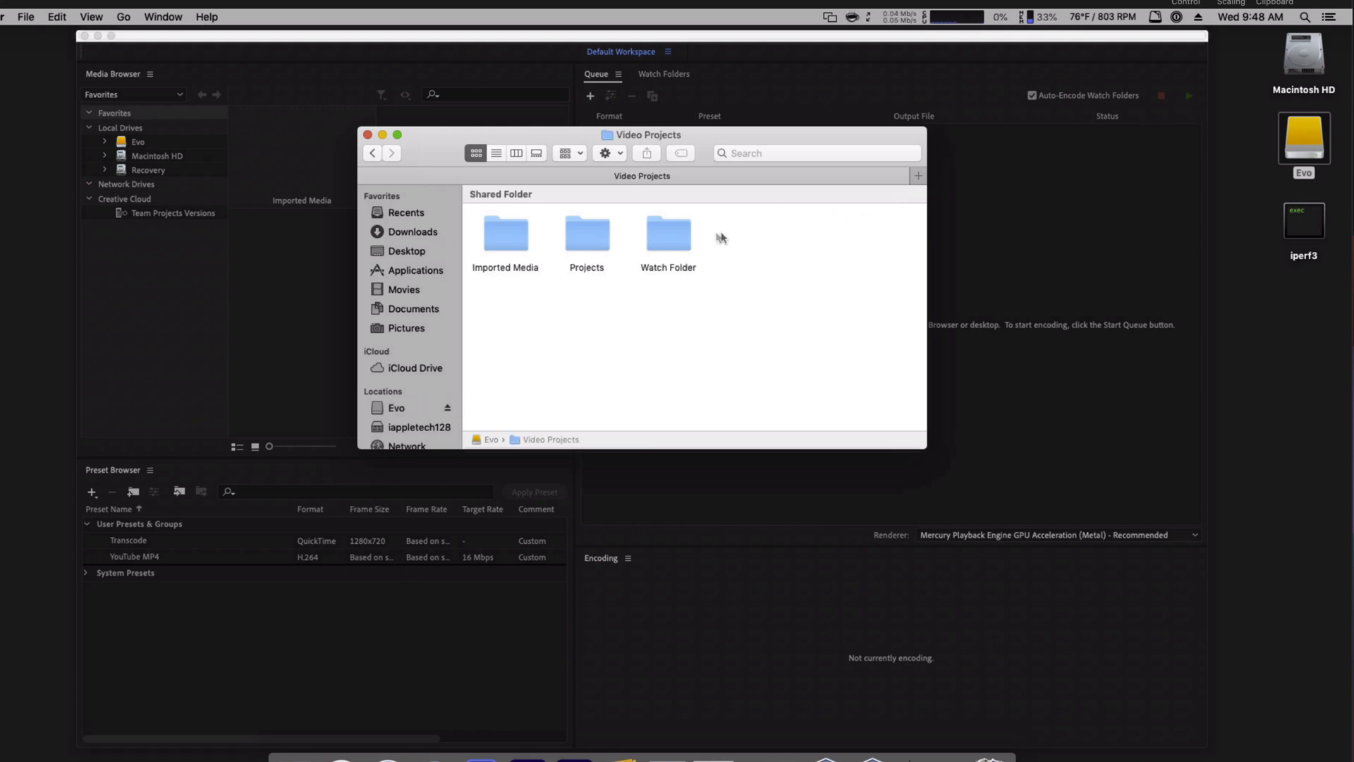
double_click(667, 233)
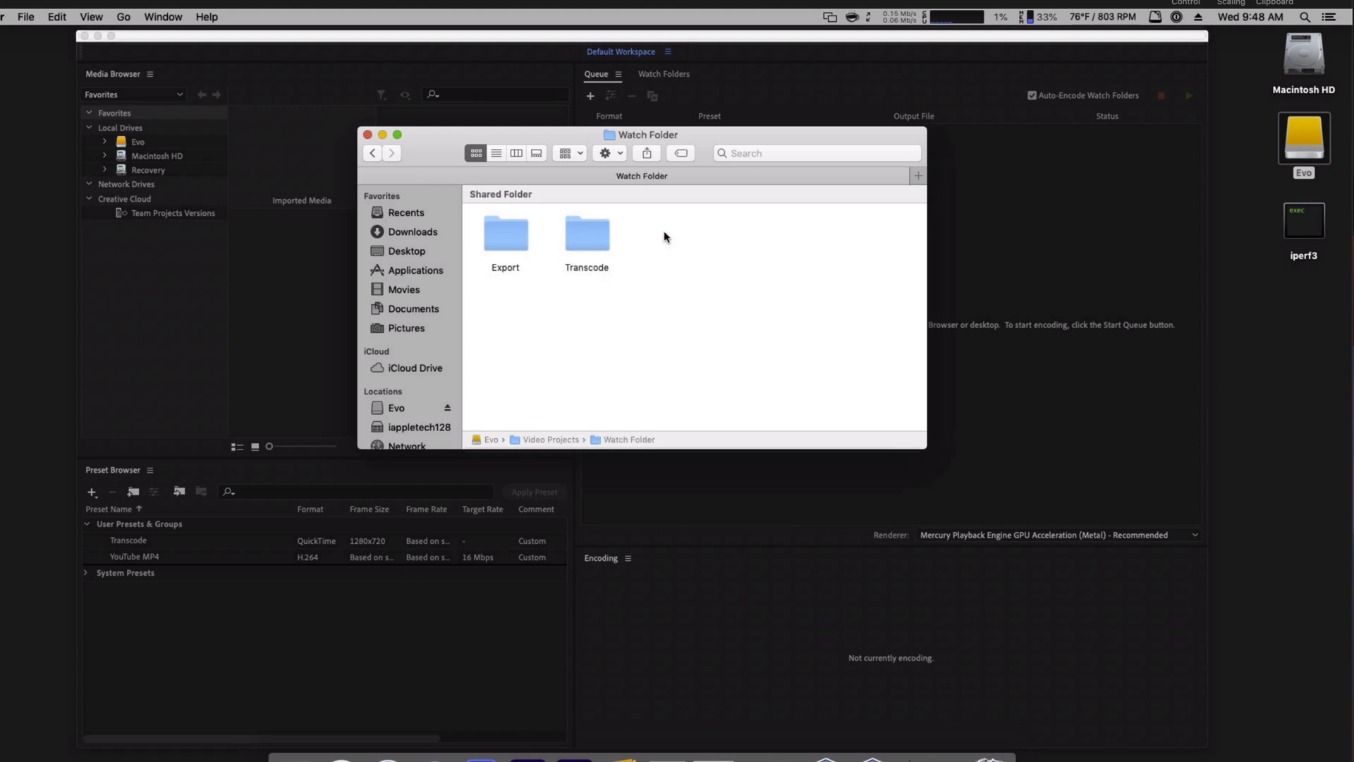
mouse_move(678, 336)
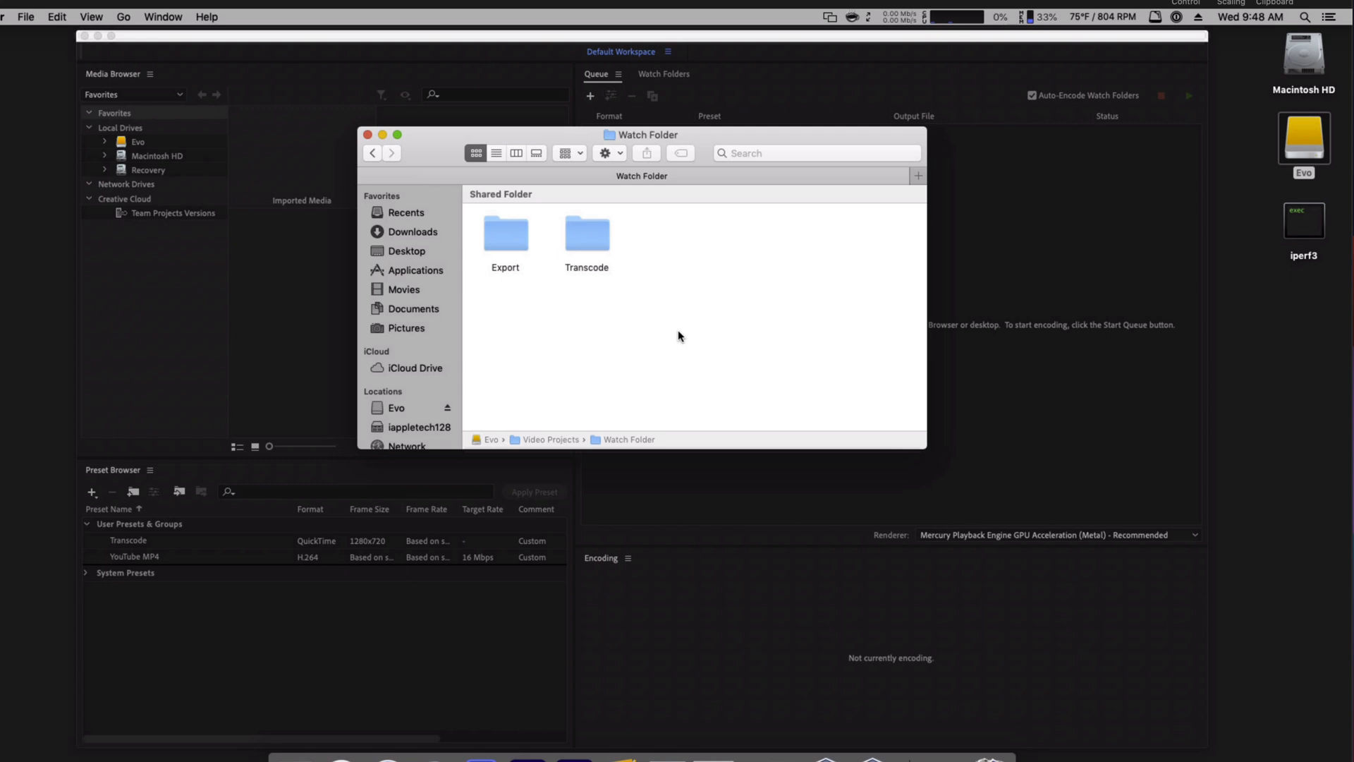
mouse_move(662, 82)
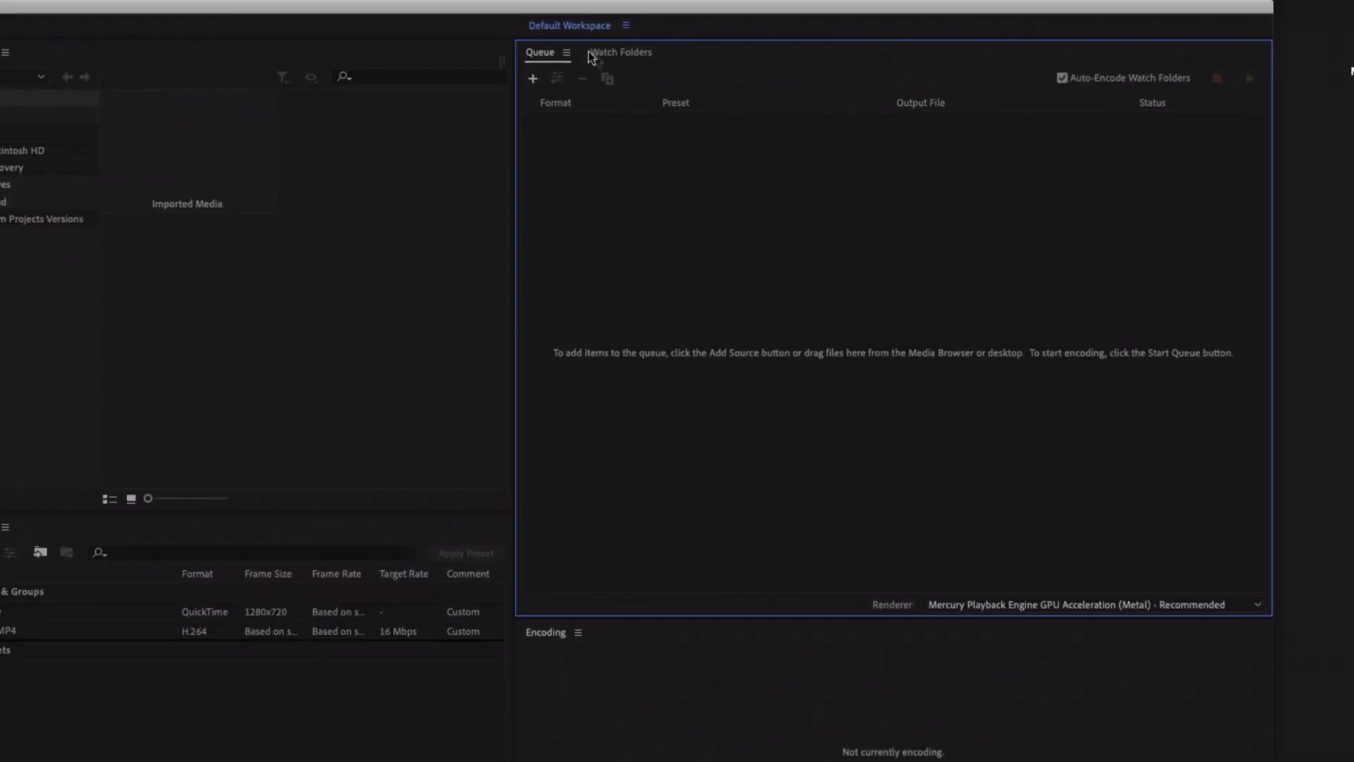
mouse_move(632, 58)
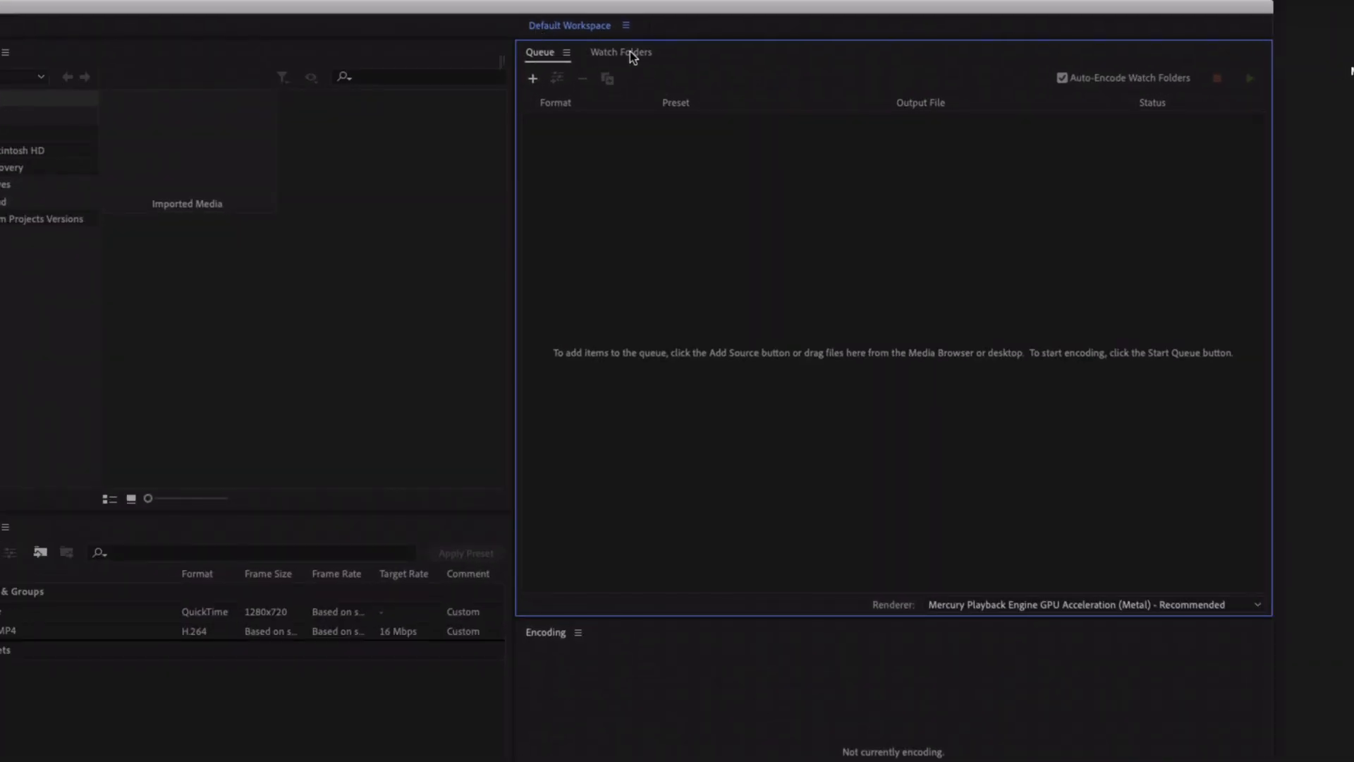
Step: Show the Watch Folders list with Transcode (Transcode preset) and Export (YouTube MP4)
left_click(620, 52)
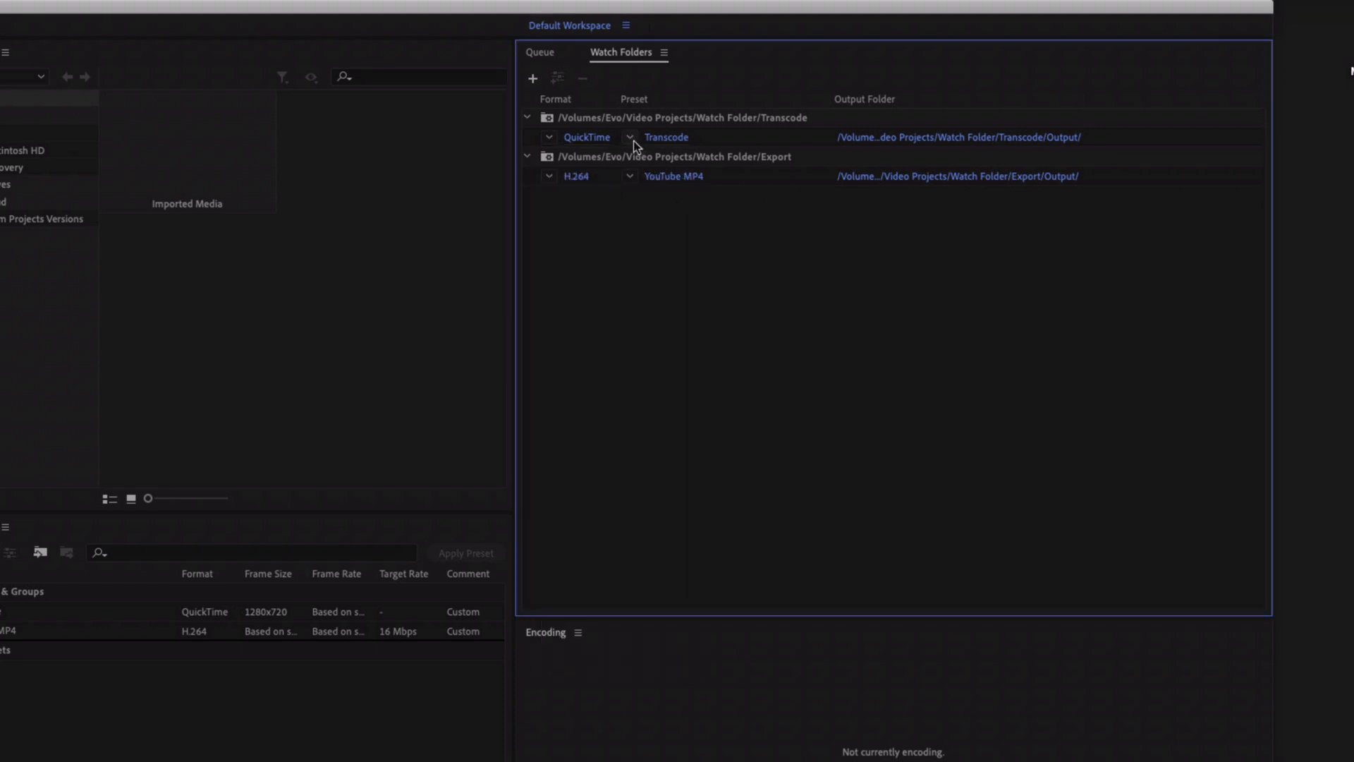
mouse_move(925, 302)
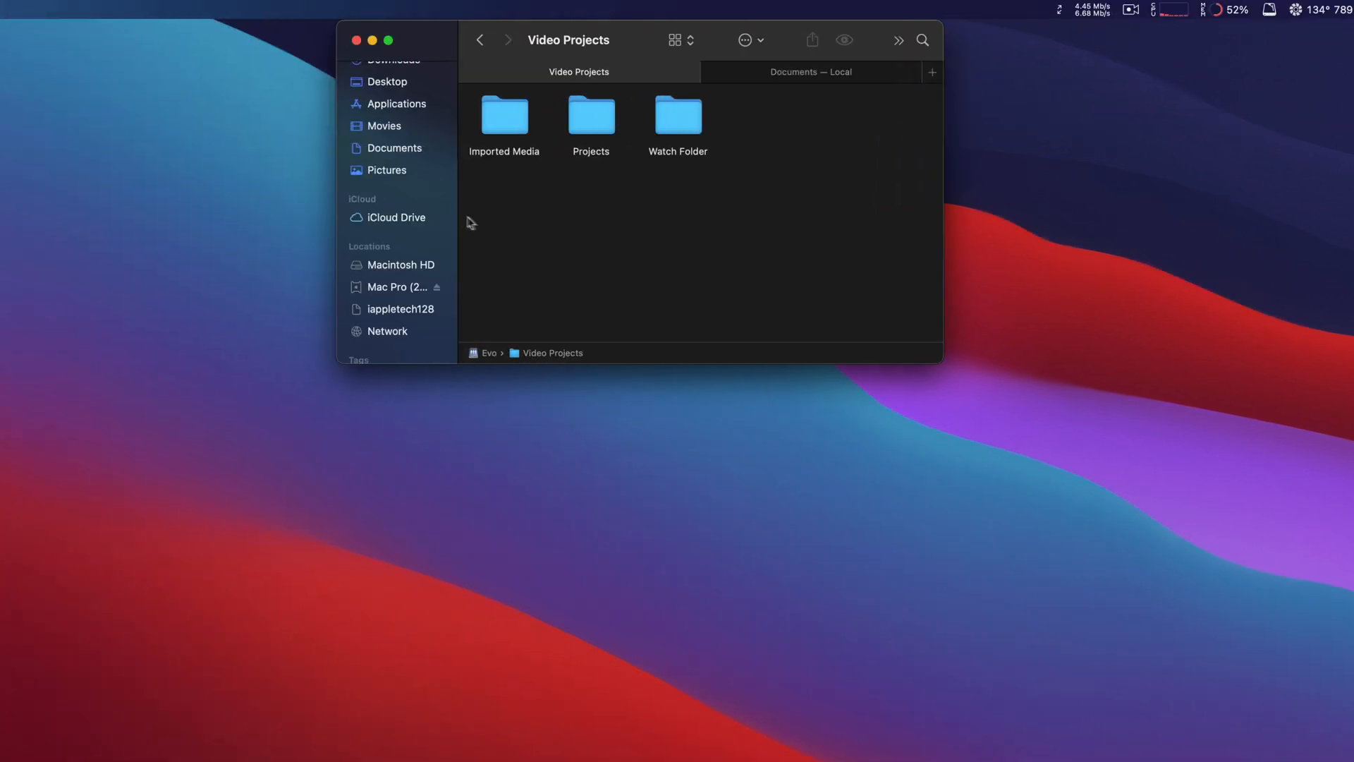
Step: Open Watch Folder › Transcode to see its Output and Source subfolders
double_click(679, 115)
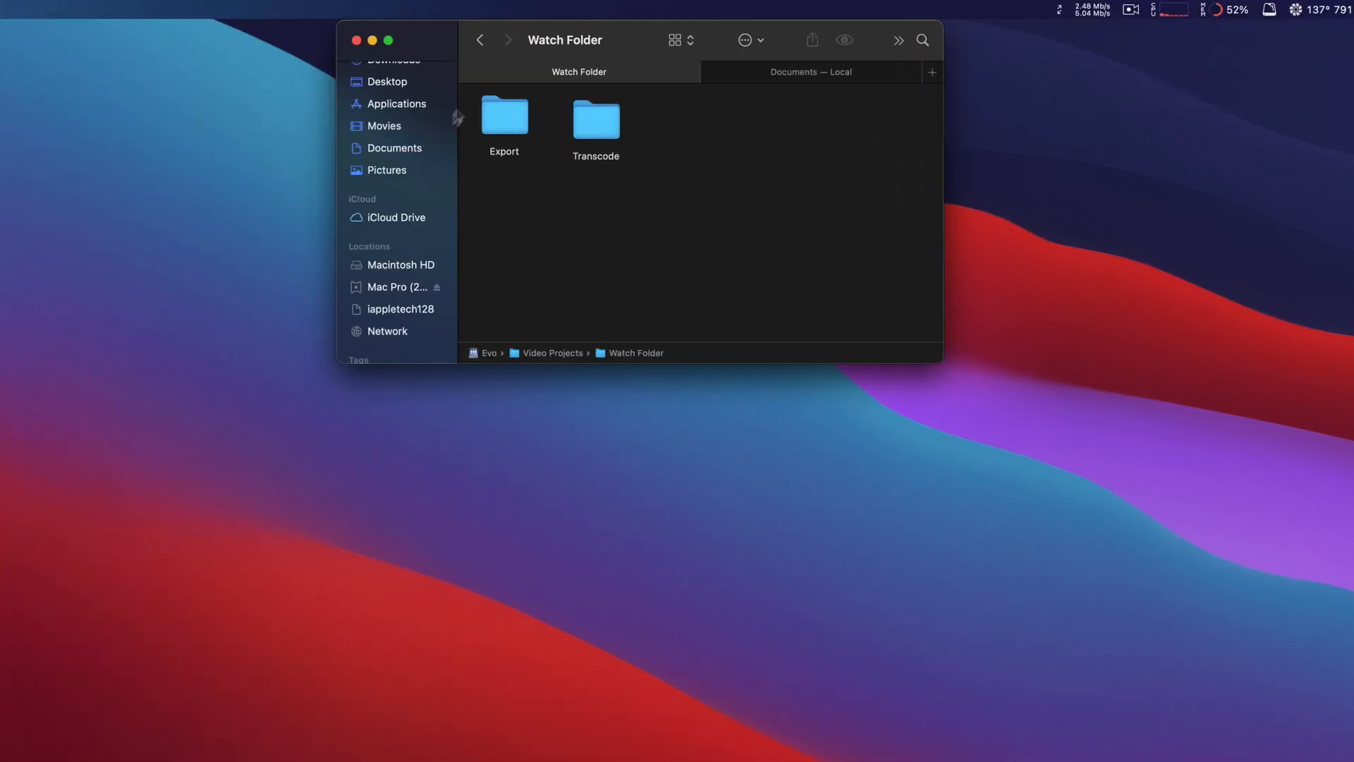
double_click(596, 118)
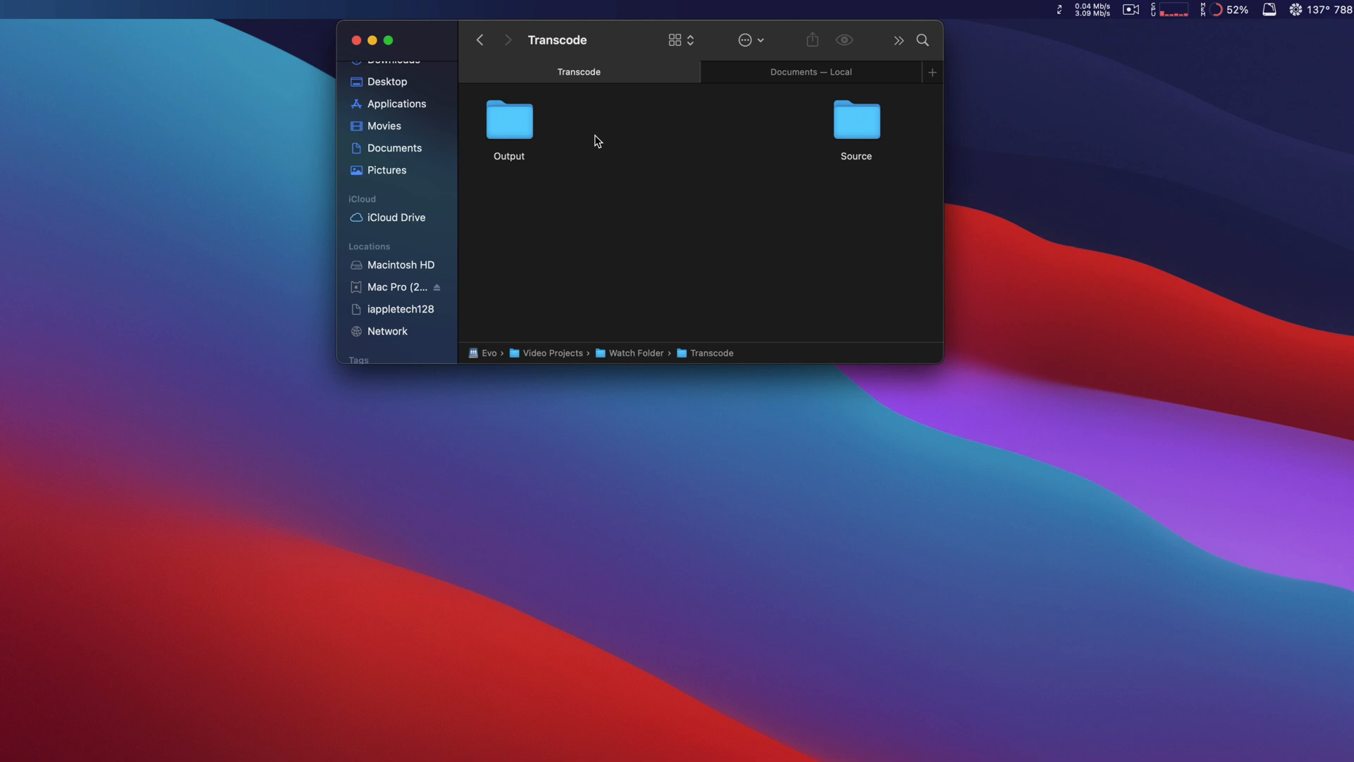
Step: Switch to the Documents — Local tab holding abelcine-showroom-final-smaller.mov
left_click(810, 72)
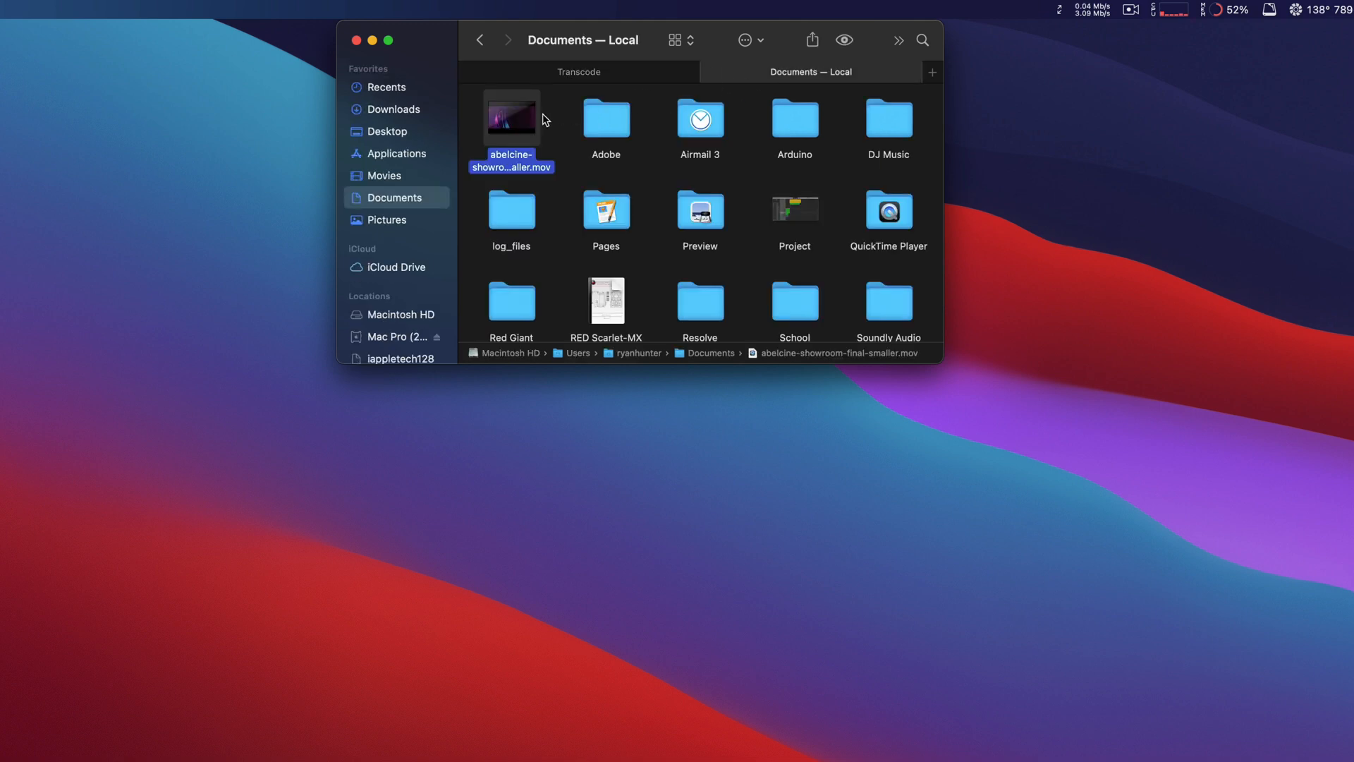
mouse_move(510, 117)
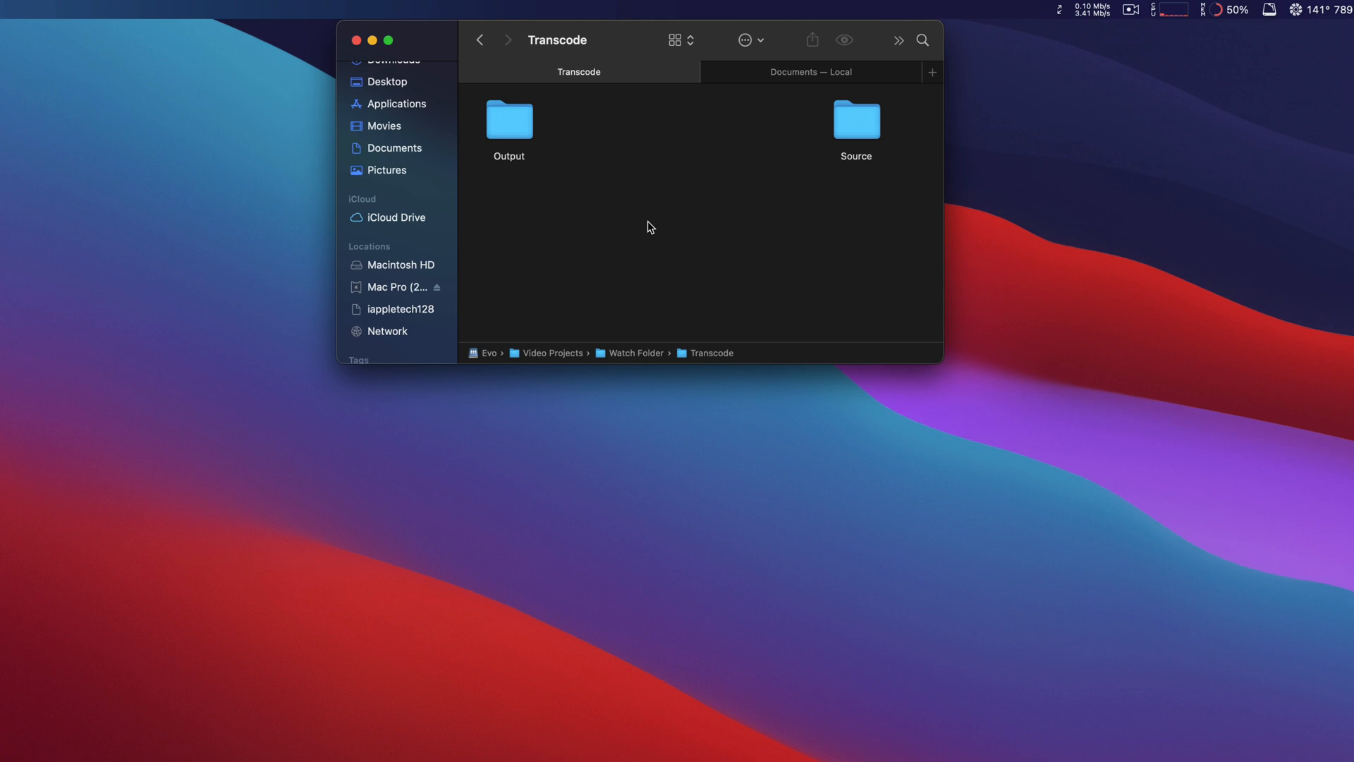
double_click(855, 119)
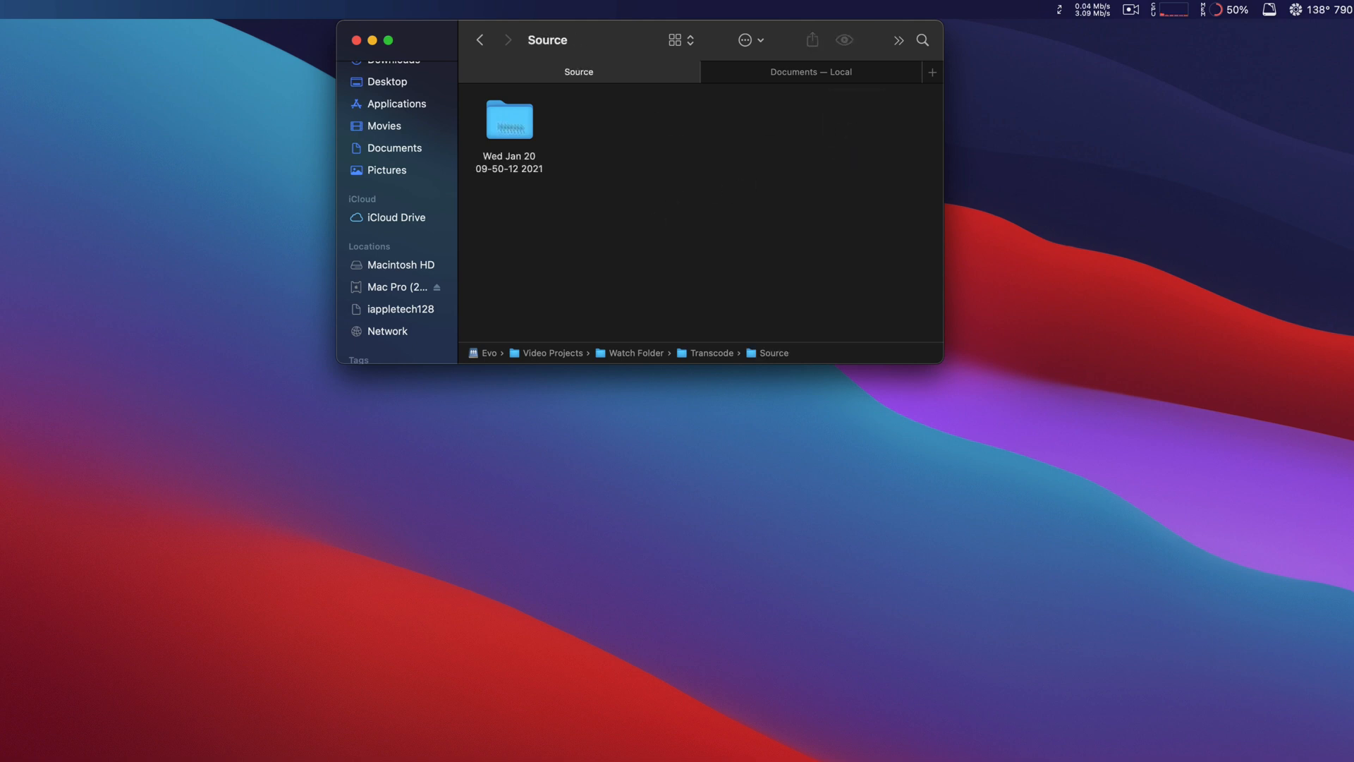
double_click(510, 118)
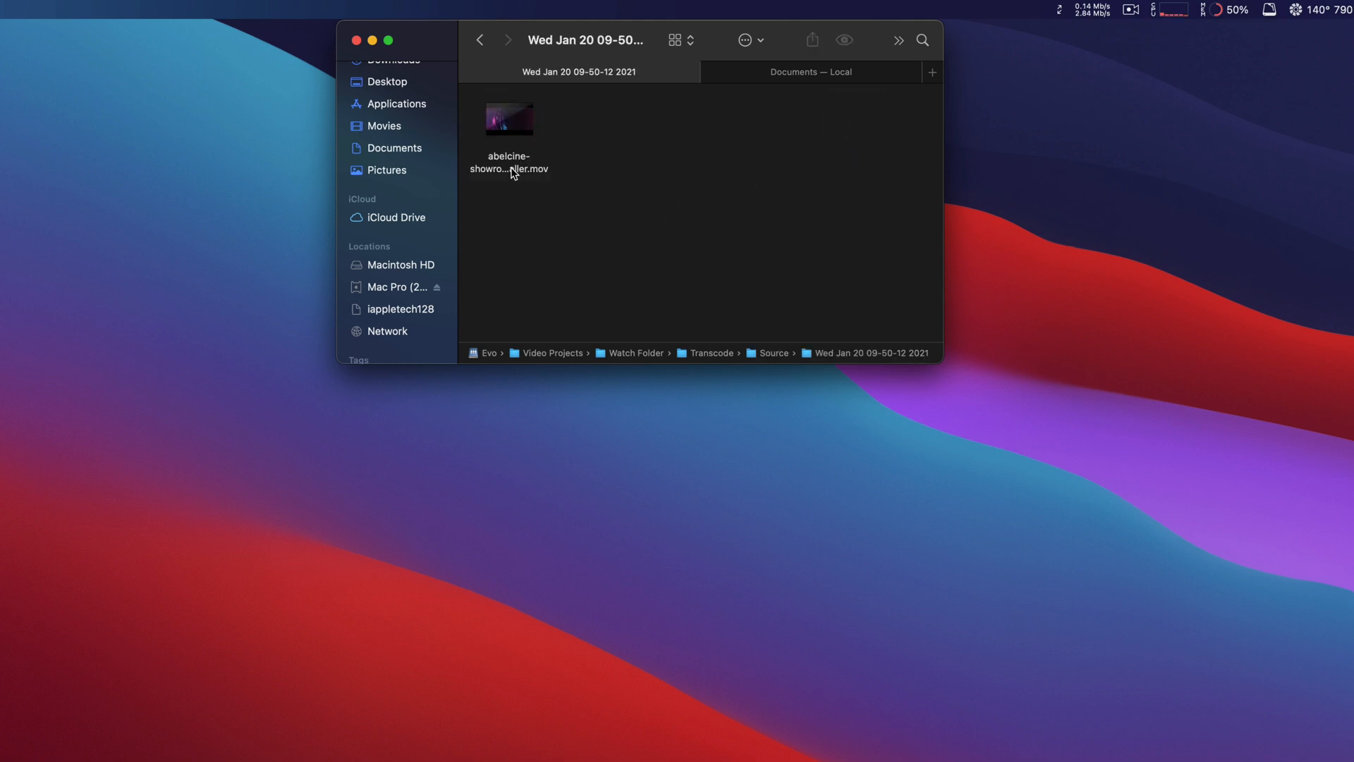
left_click(479, 40)
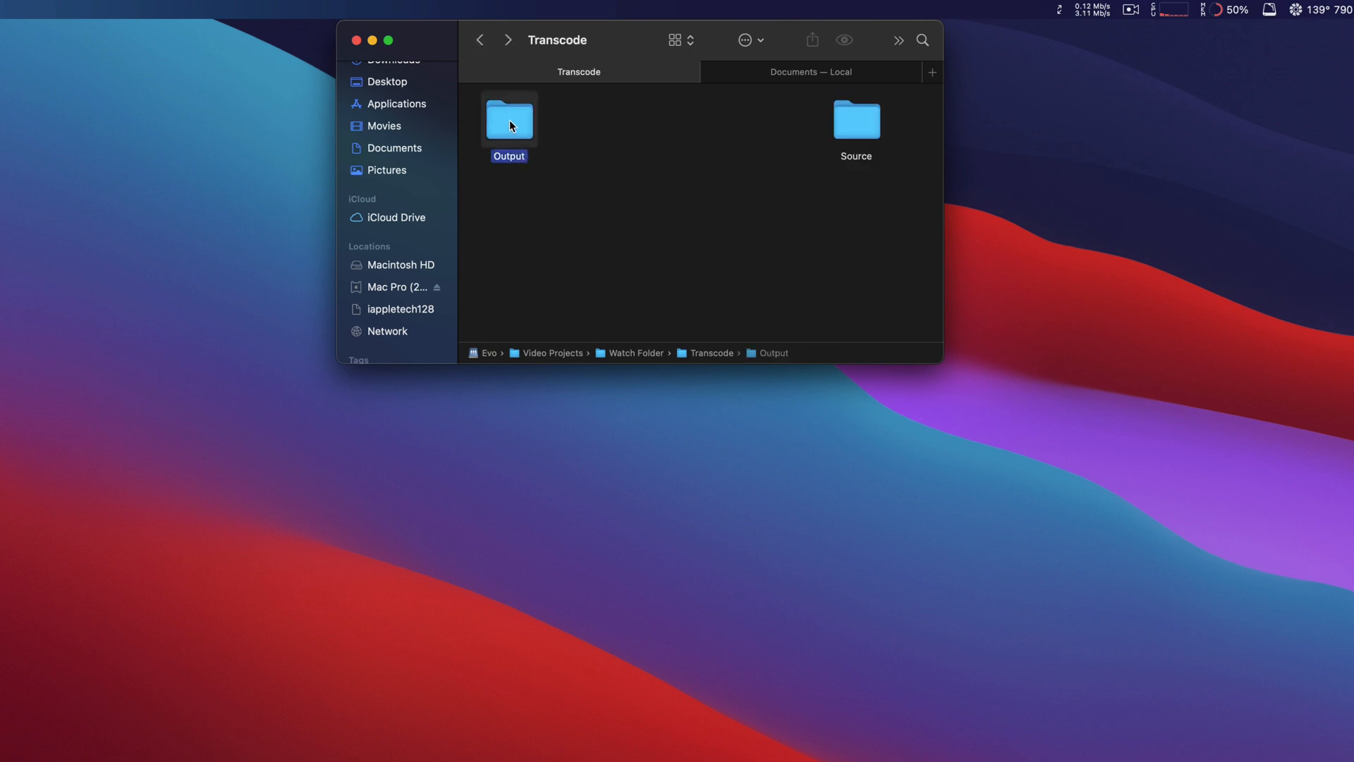
double_click(509, 119)
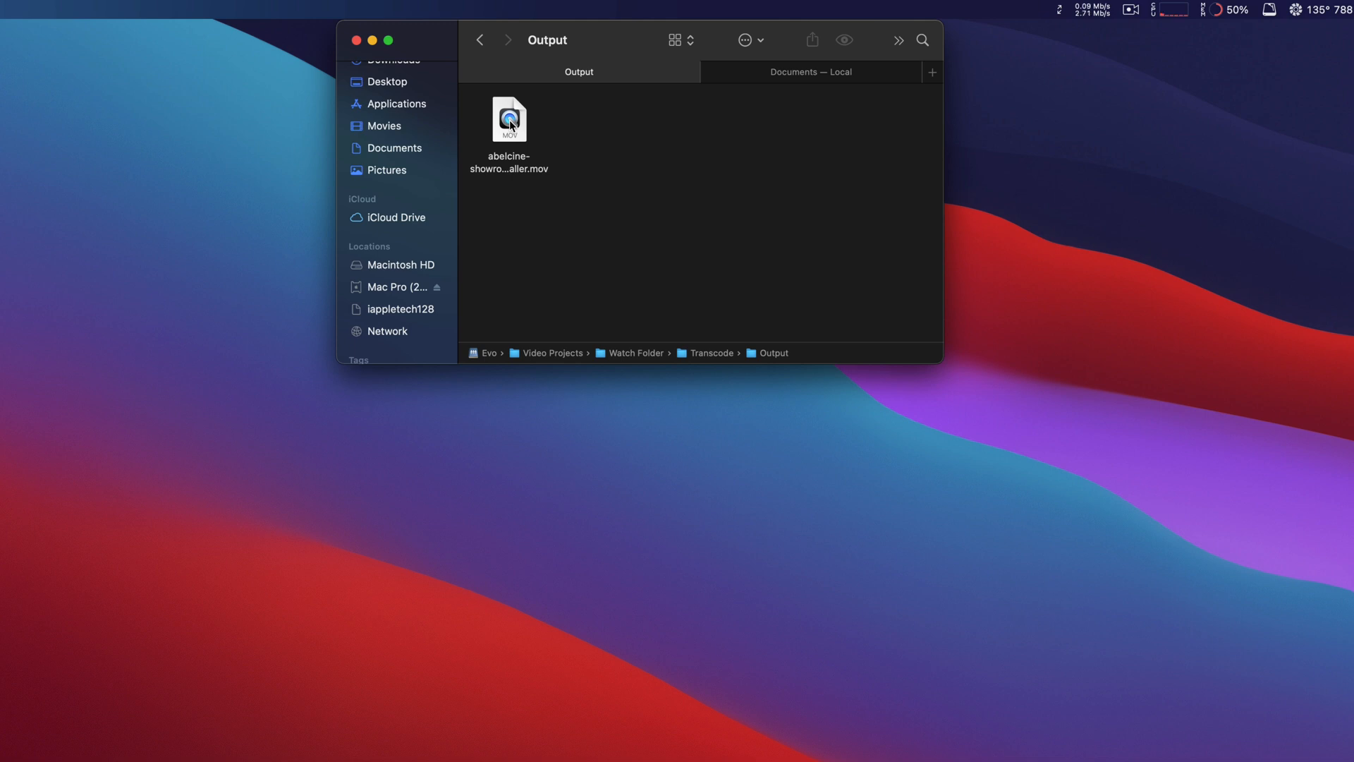
left_click(480, 39)
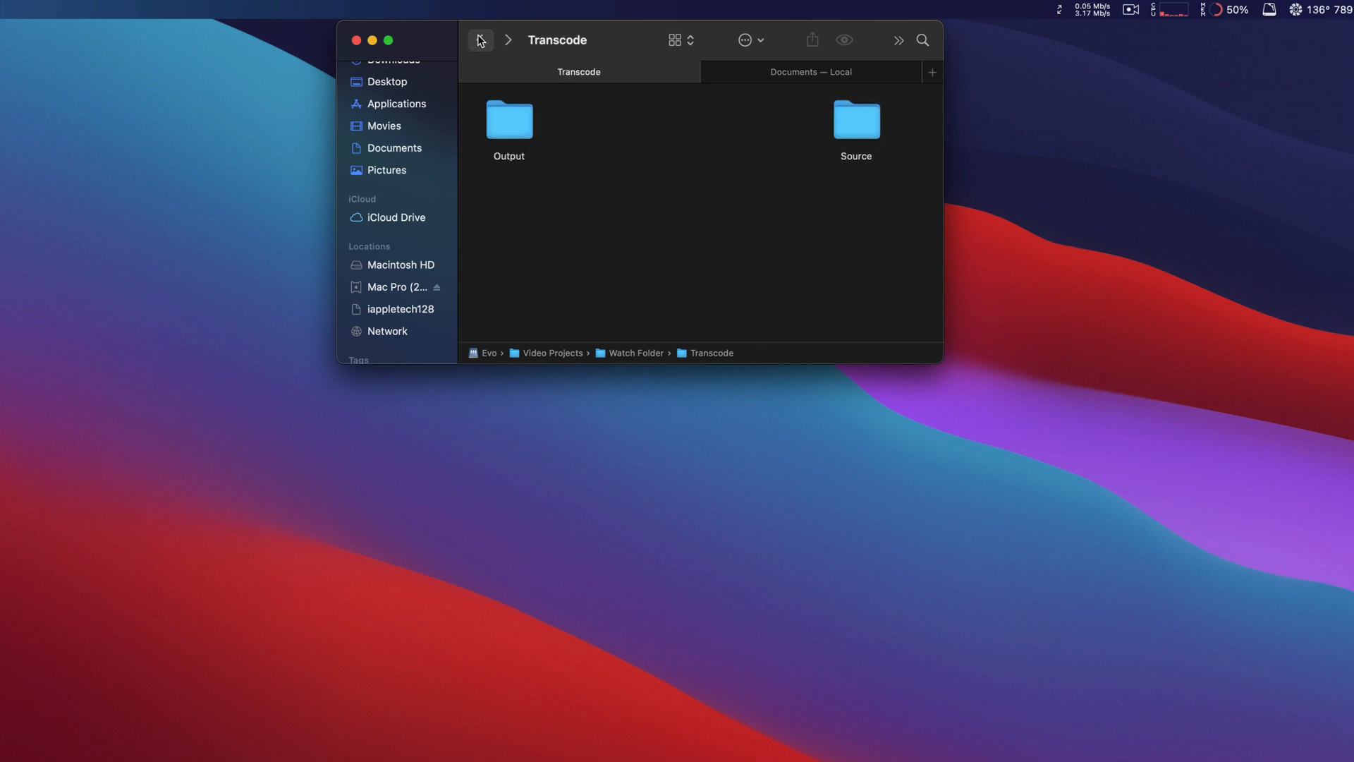
Step: Return to Watch Folder and open Export to see its Output and Source subfolders
left_click(480, 40)
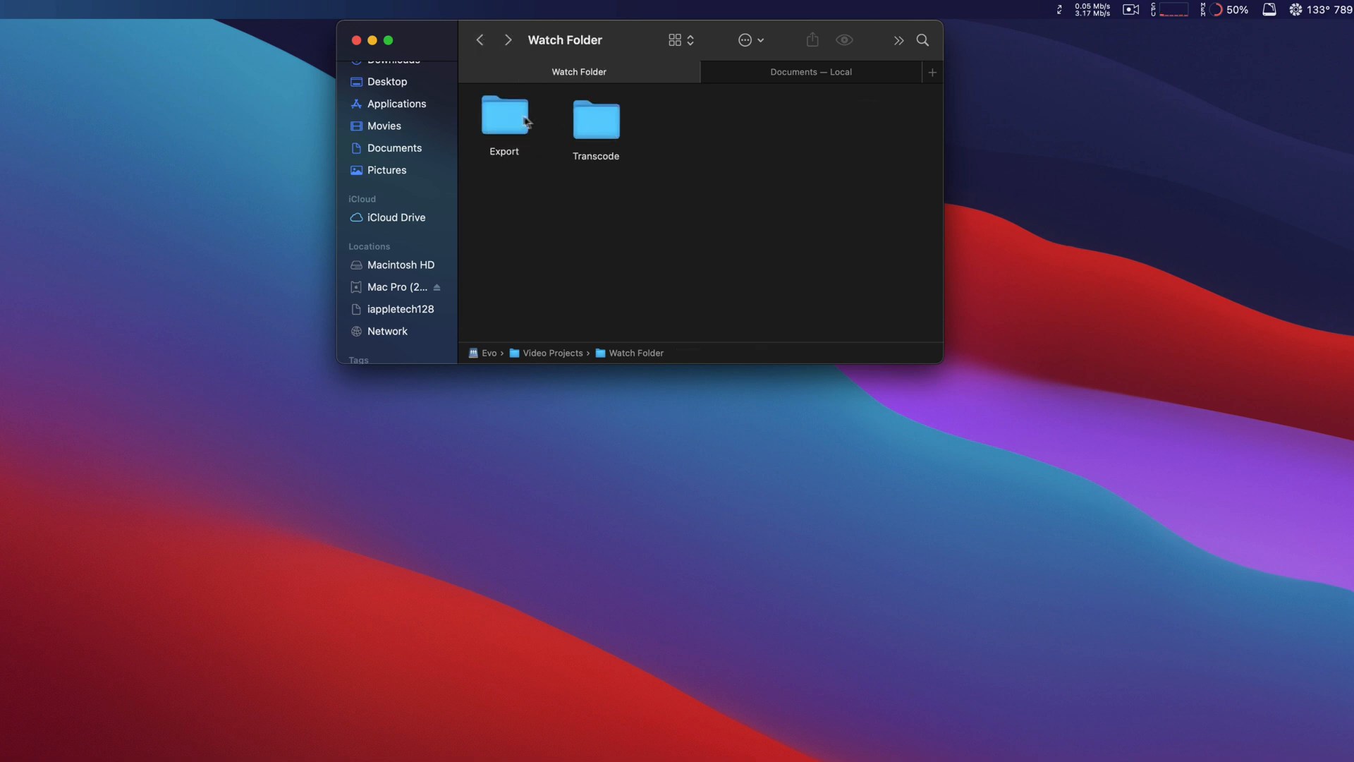
double_click(504, 120)
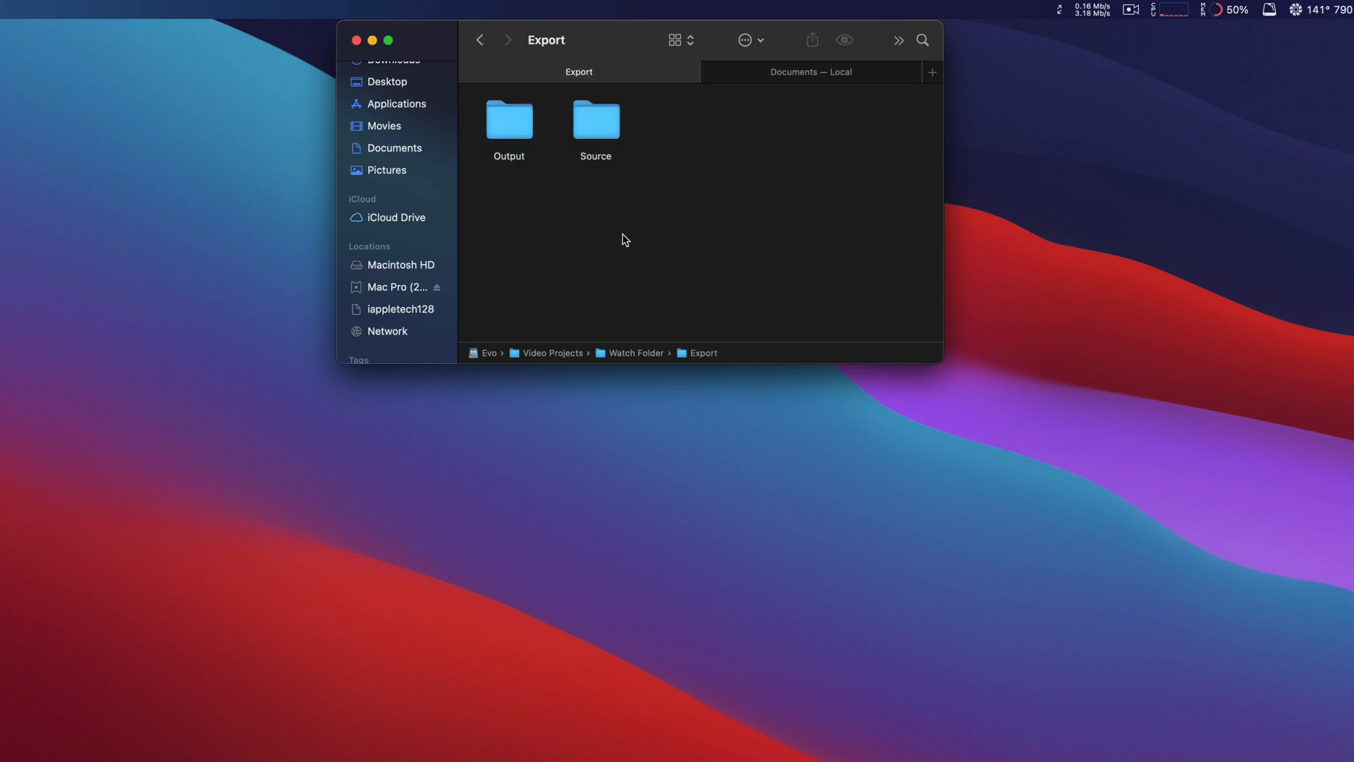